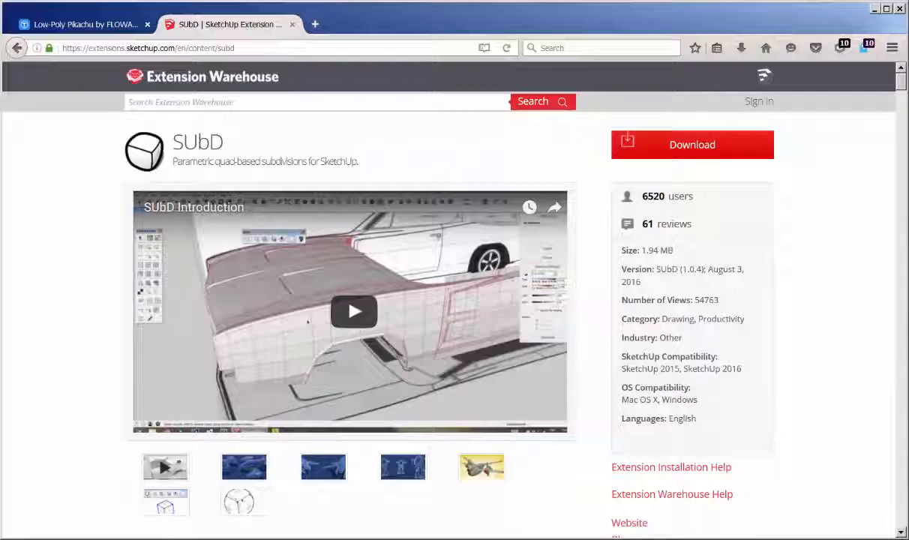
Select the box group and turn on subdivision smoothing.
scroll(down, 3)
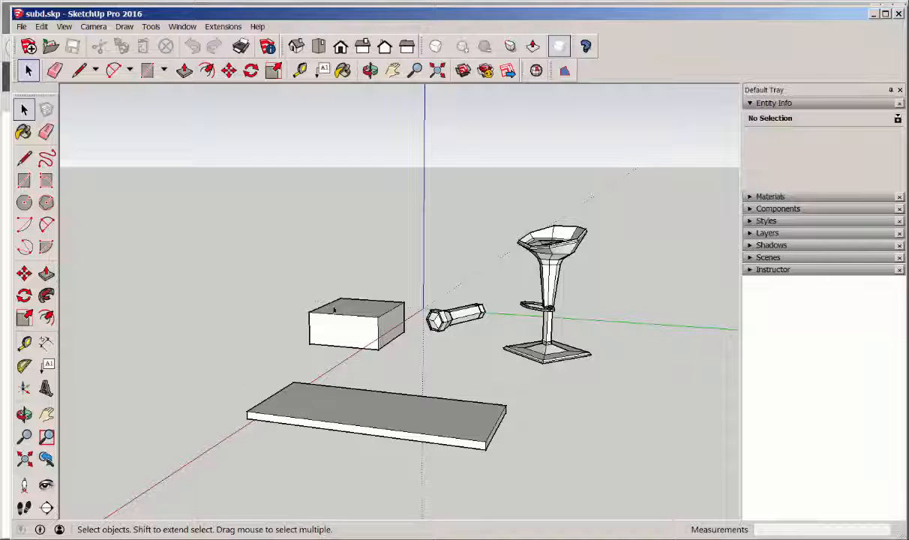
click(356, 323)
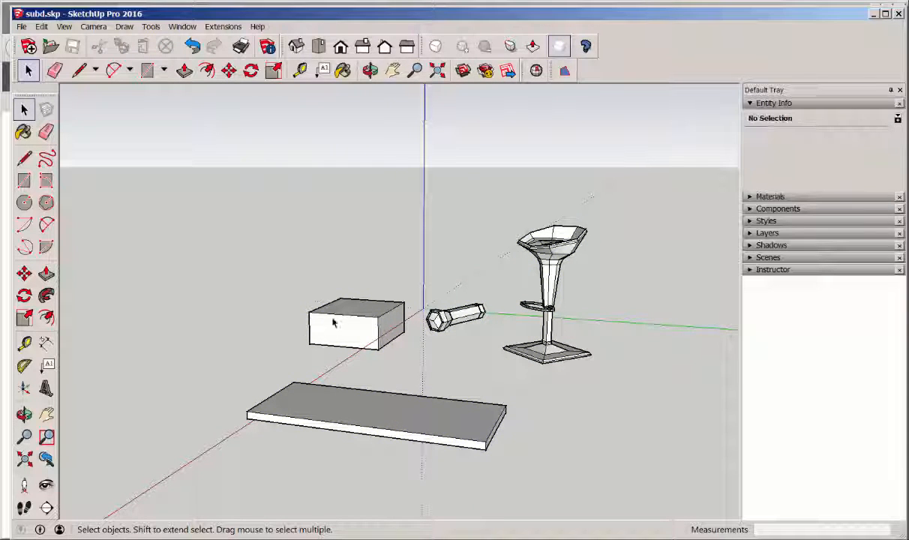
click(353, 323)
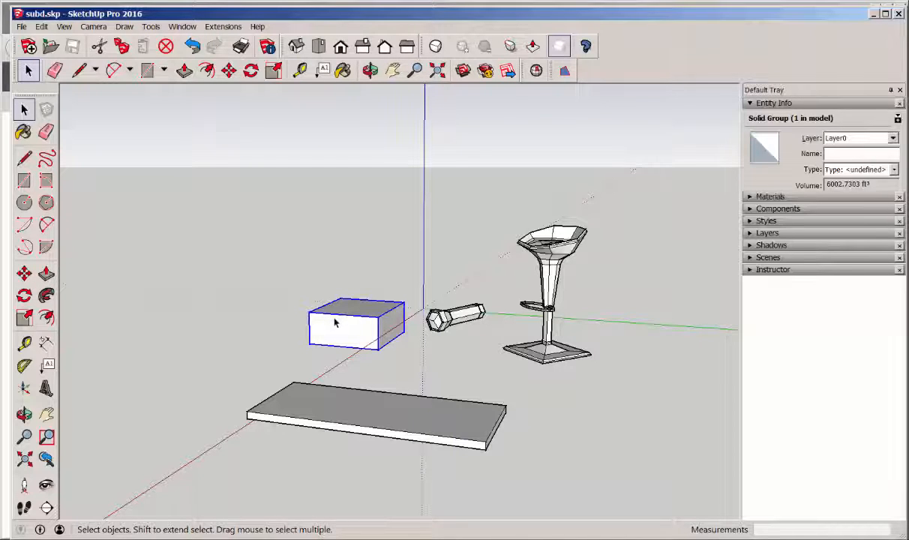
mouse_move(435, 47)
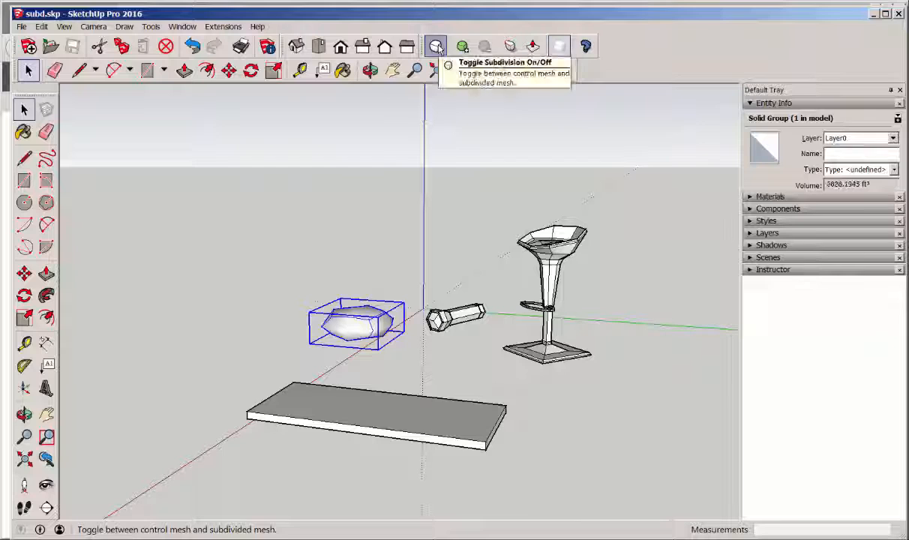
click(462, 46)
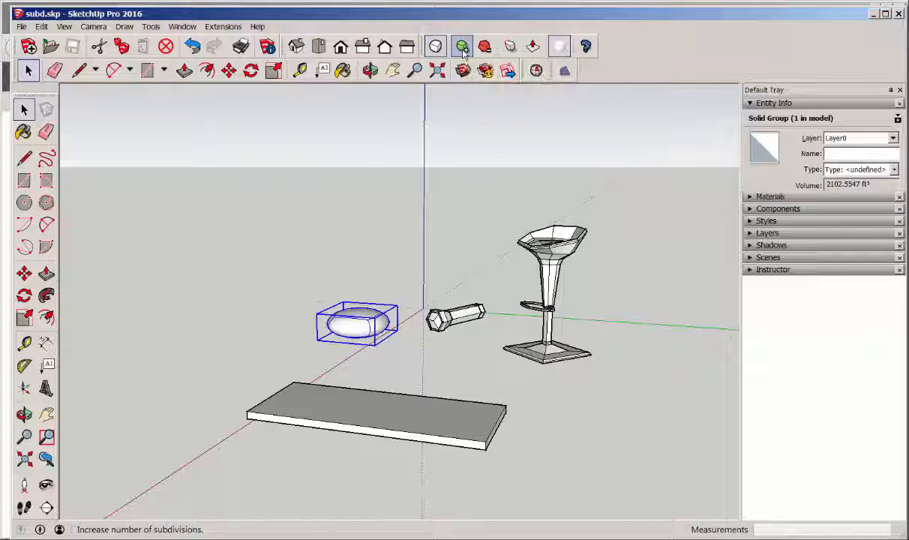
Raise, lower, then raise the box's subdivision level again, and clear the selection.
click(484, 46)
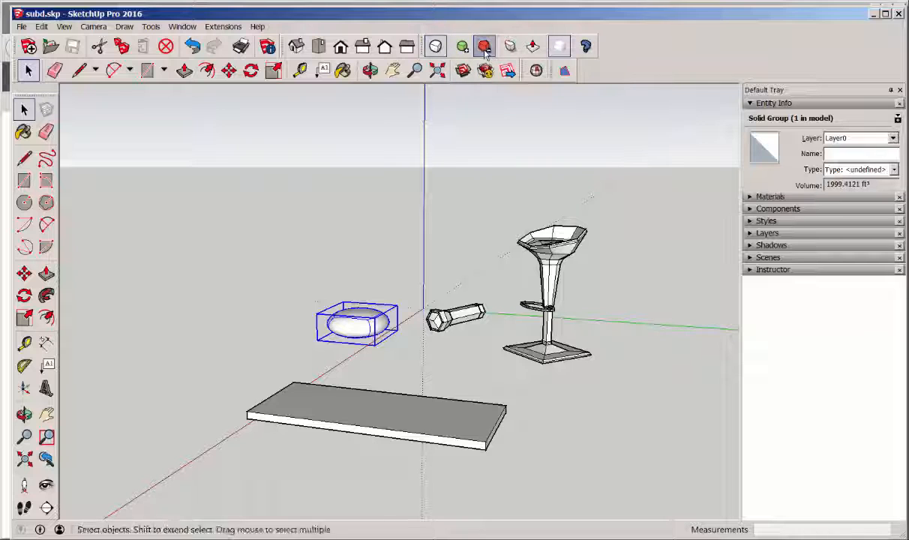
click(462, 46)
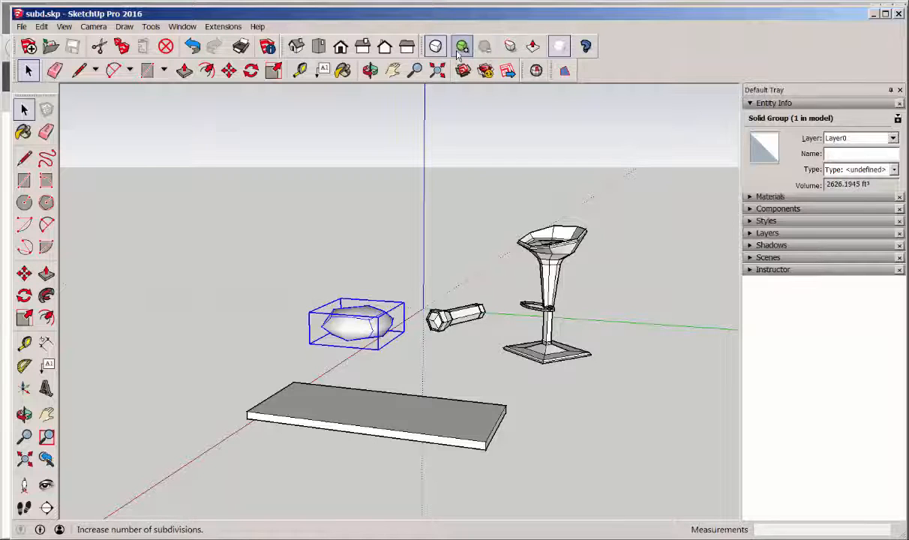
click(462, 47)
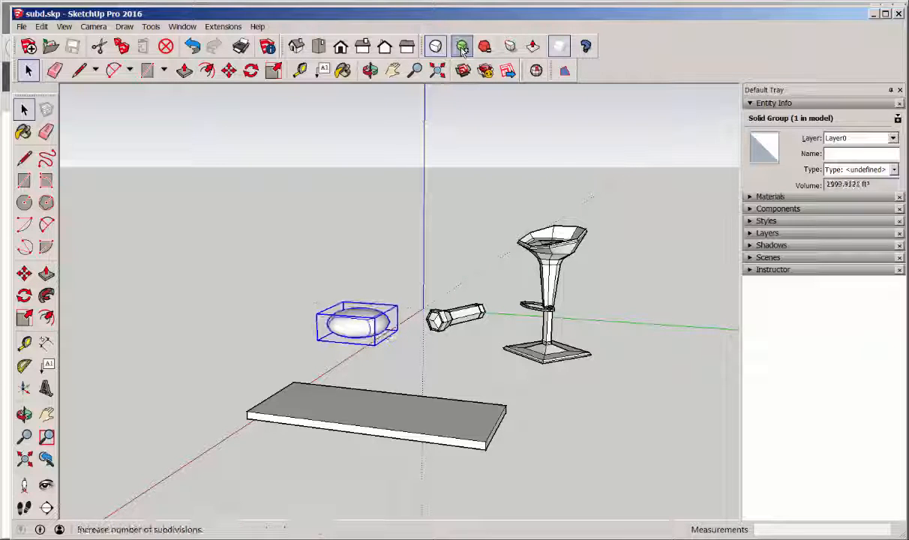
click(306, 340)
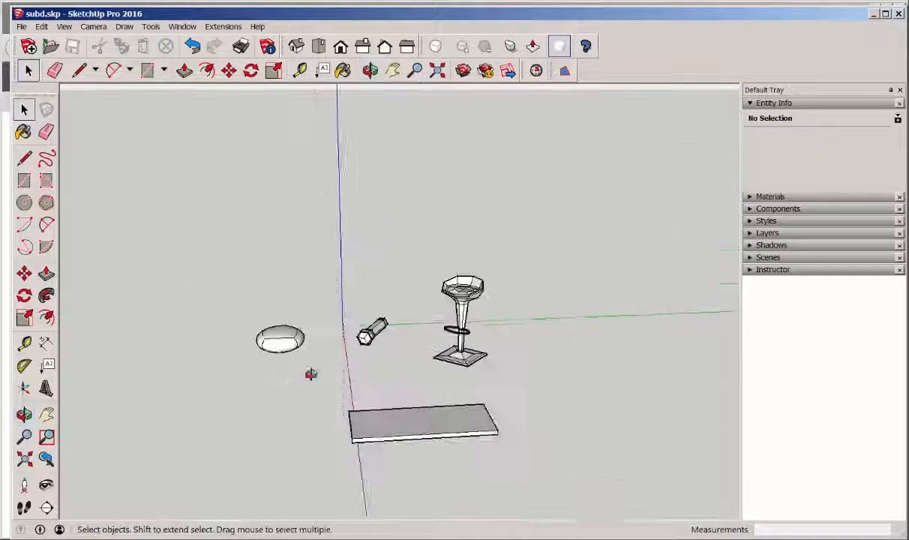
Select the plank group and toggle subdivision on so it becomes a rounded slab.
click(424, 423)
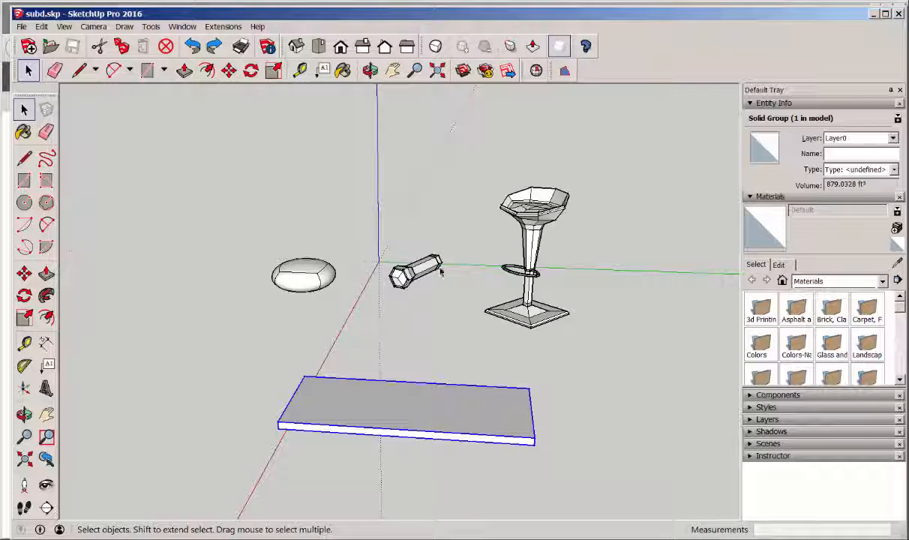
click(435, 46)
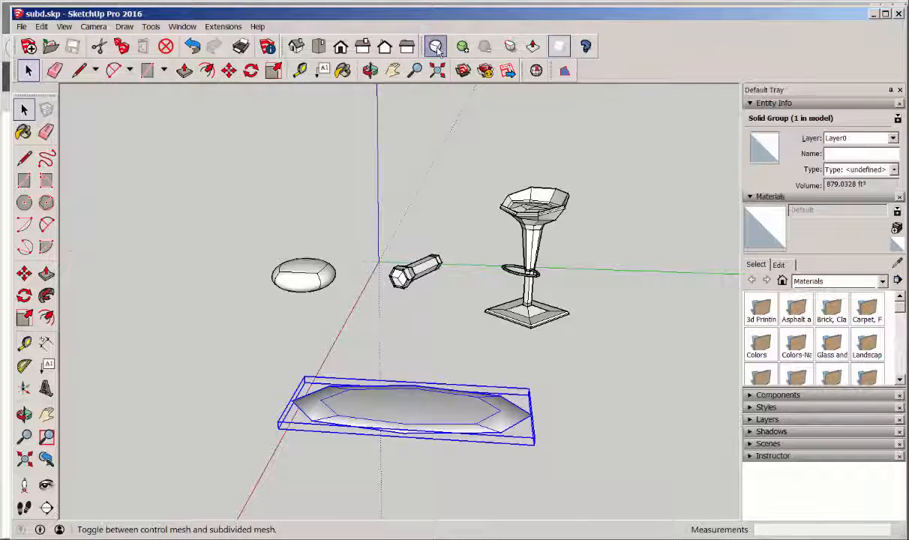
click(462, 46)
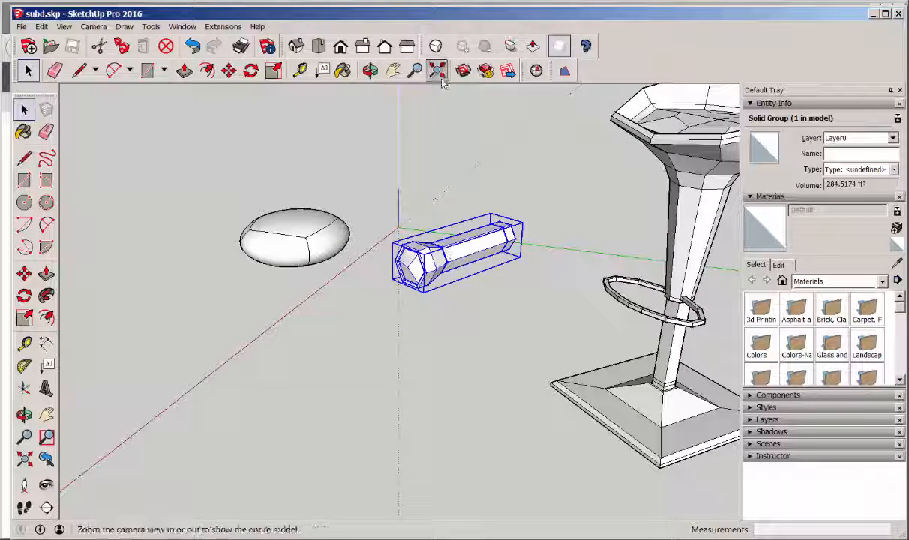
Toggle subdivision on the hexagonal flashlight so it becomes a smooth rod.
click(435, 46)
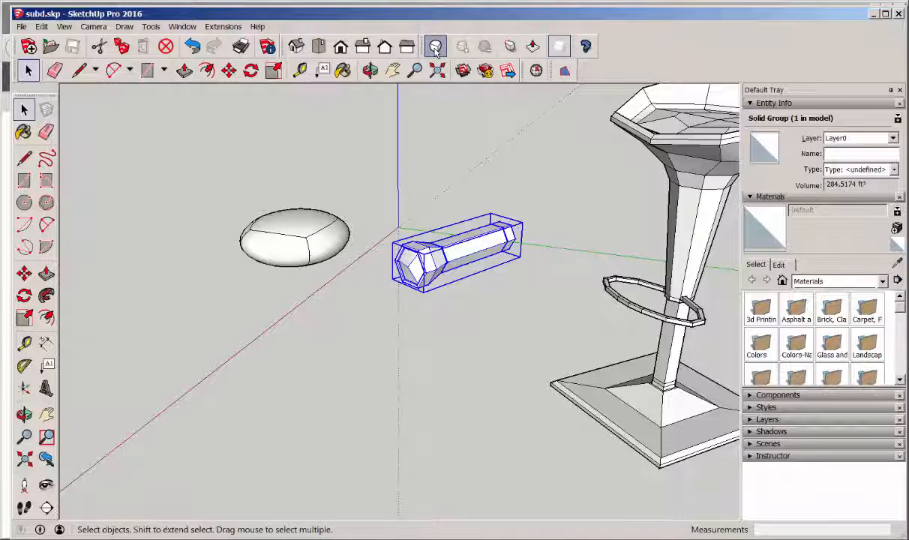
click(436, 46)
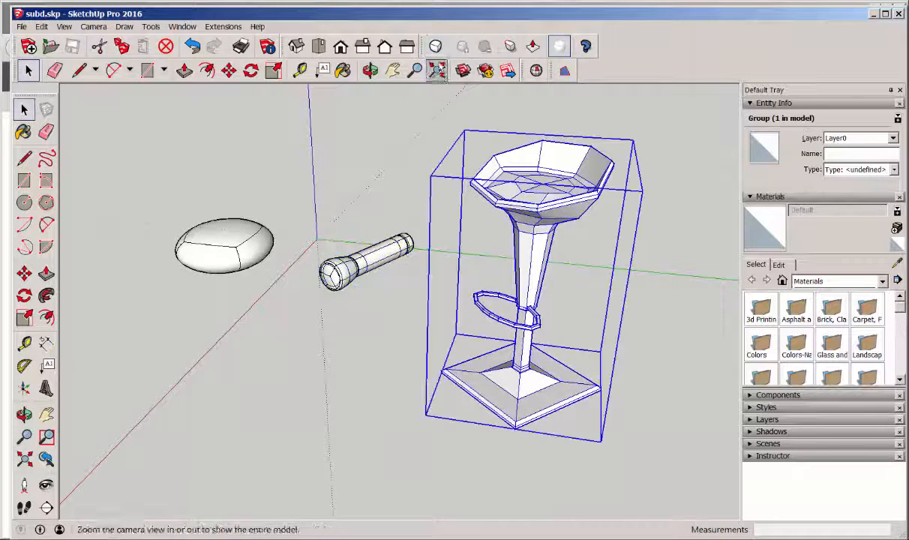
Subdivide the bar stool into a rounded seat, stem and base.
click(436, 46)
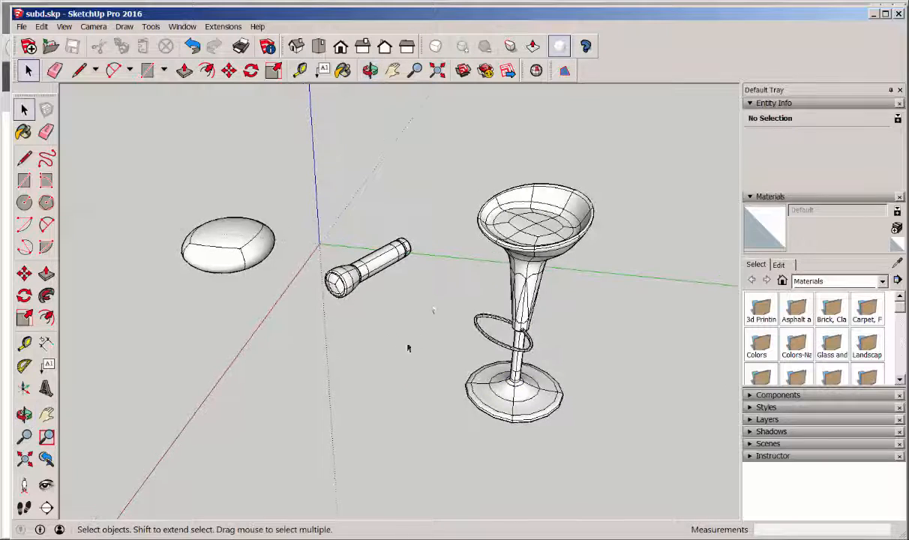
click(510, 46)
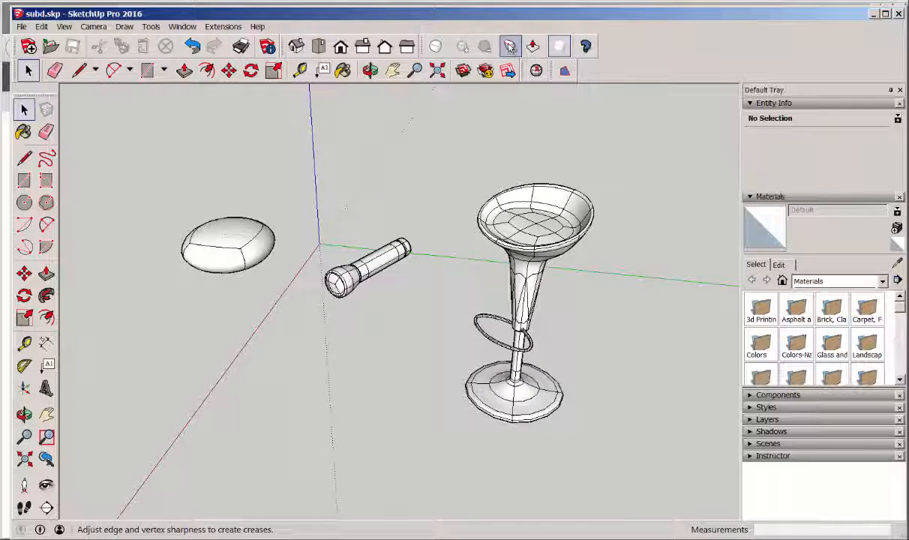
mouse_move(533, 46)
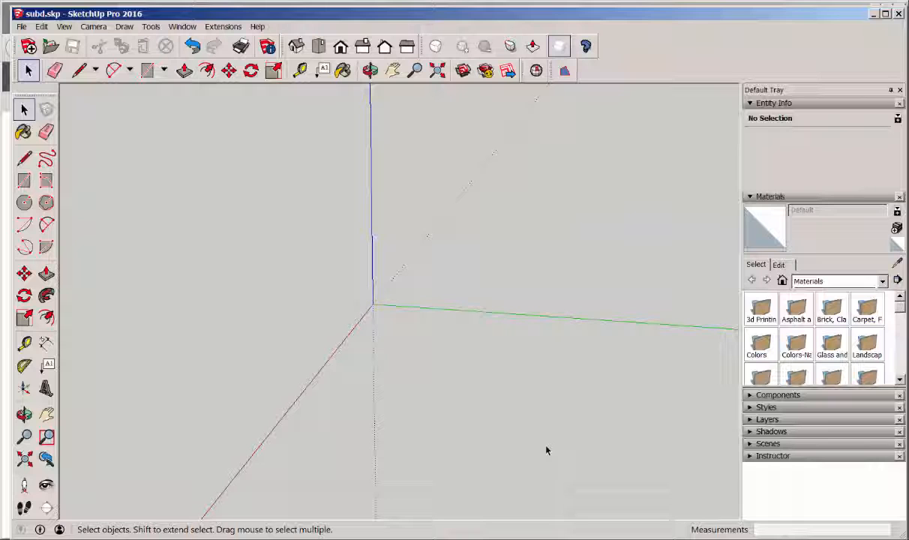
mouse_move(545, 444)
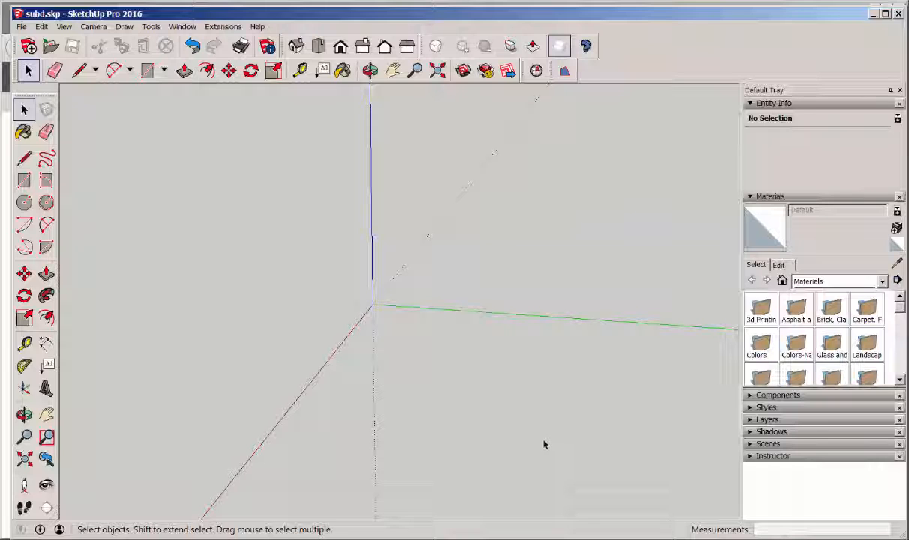
mouse_move(84, 101)
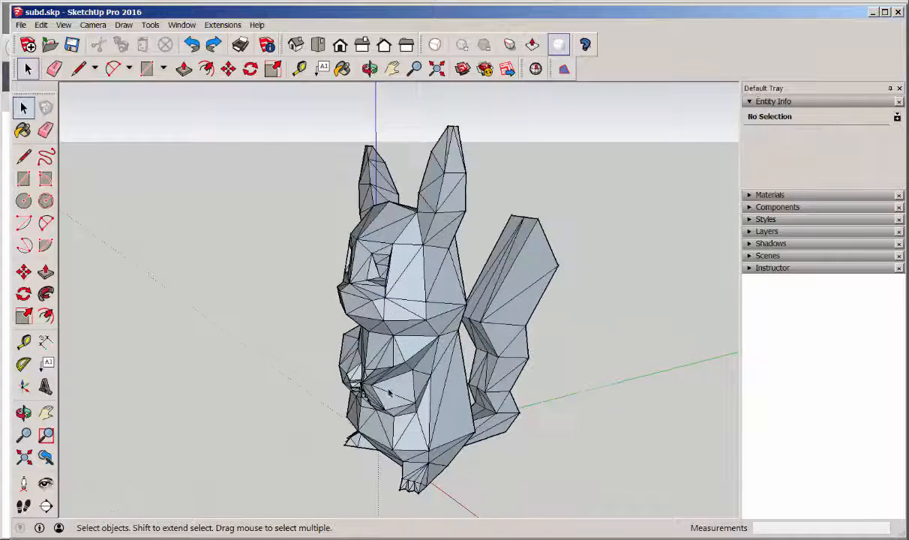
Orbit around the low-poly Pikachu and select all of its geometry.
click(368, 68)
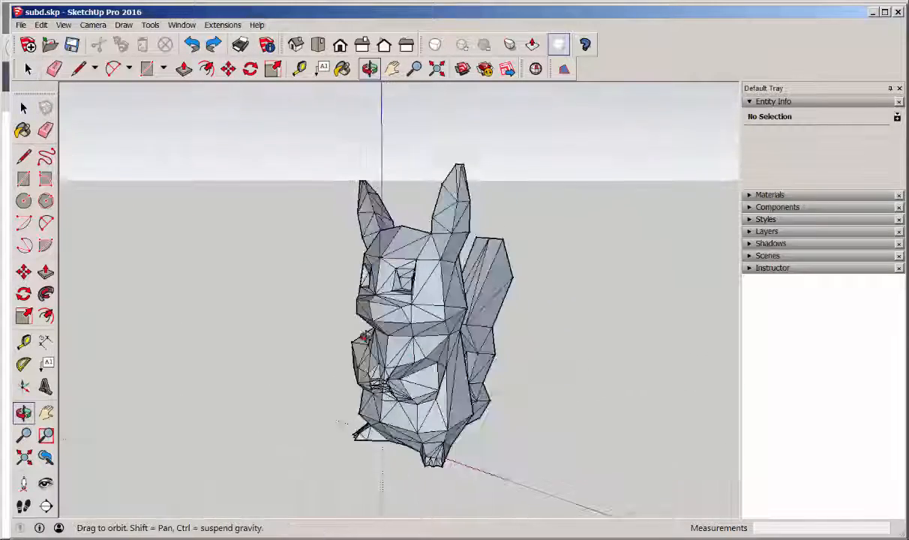
click(26, 69)
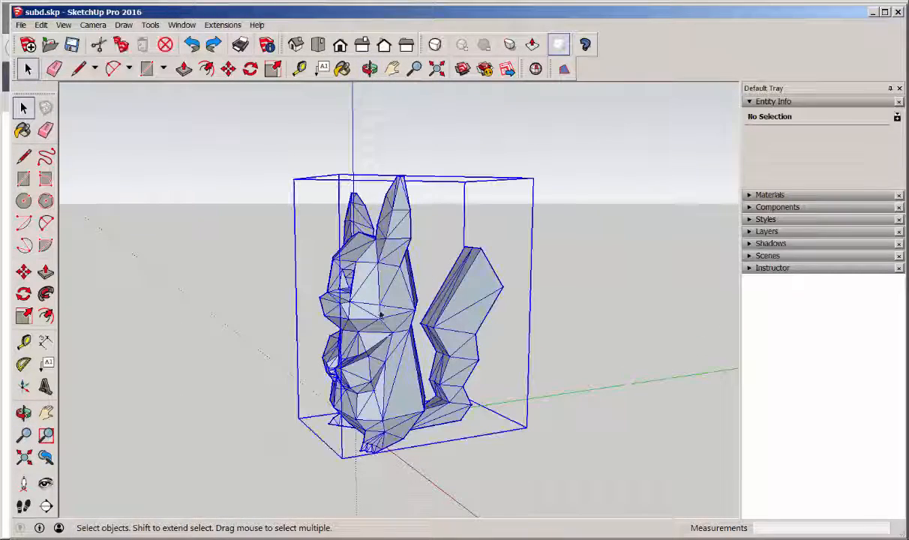